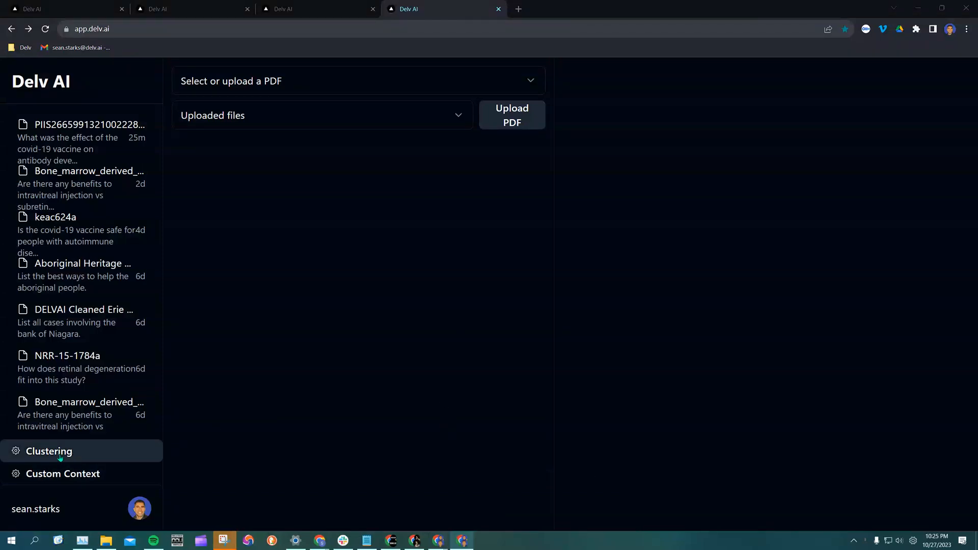
Open the Clustering workbench from the left sidebar for the stem-cell retinal degeneration query
{"action": "left_click", "coordinate": [48, 451]}
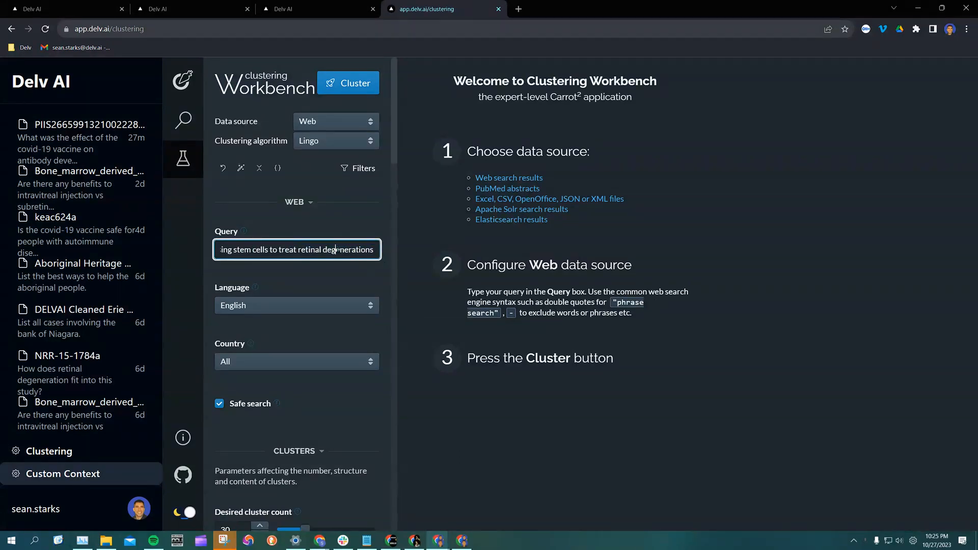
Run clustering to group the 116 web results into 33 topic clusters
{"action": "left_click", "coordinate": [348, 82]}
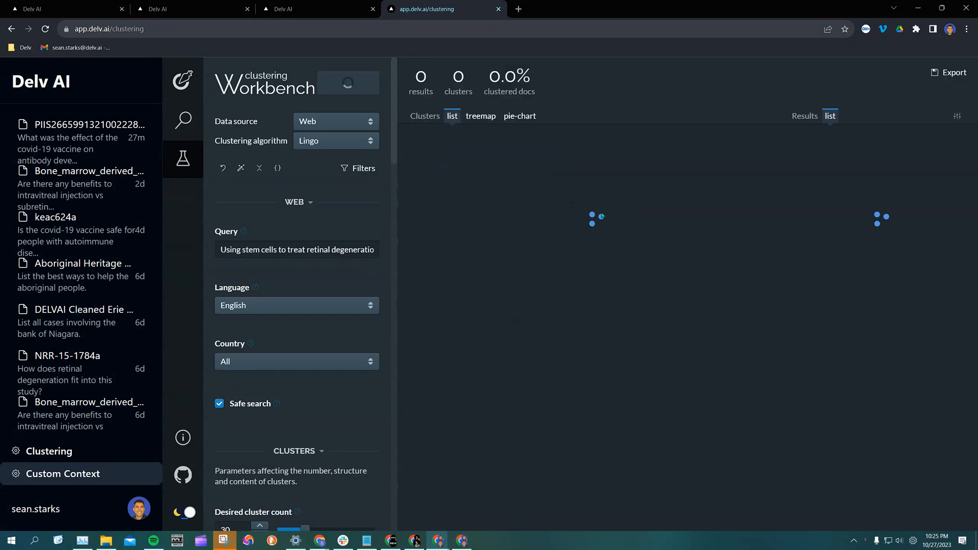
{"action": "left_click", "coordinate": [348, 83]}
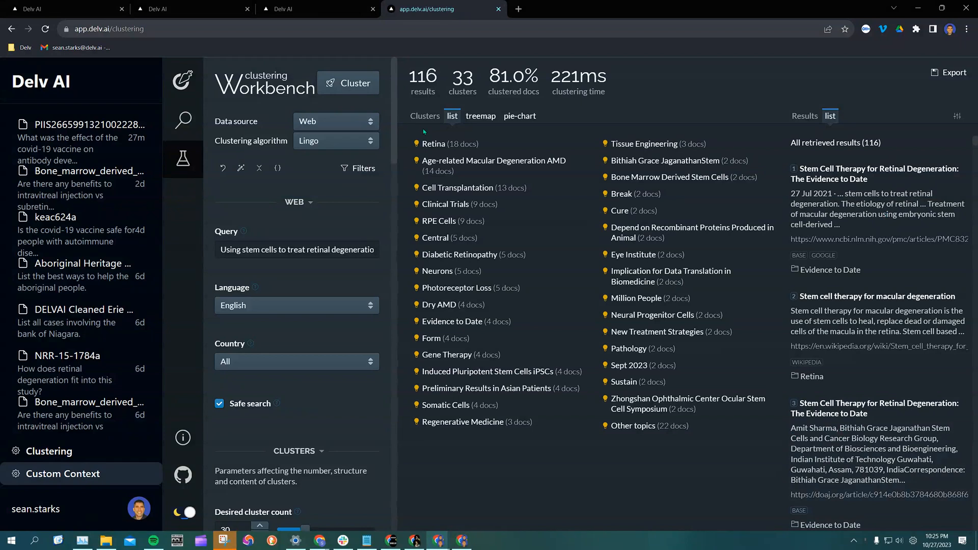
{"action": "mouse_move", "coordinate": [620, 436]}
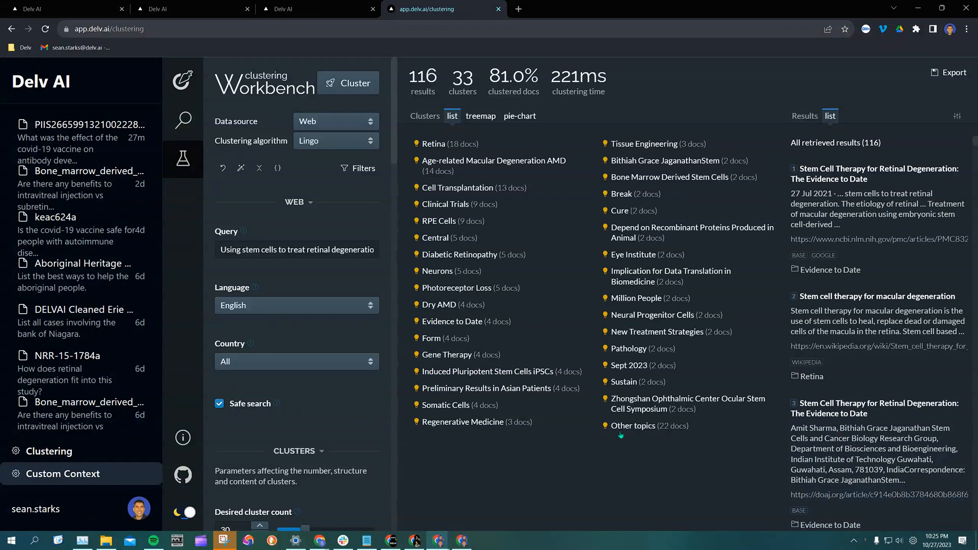
{"action": "mouse_move", "coordinate": [516, 155]}
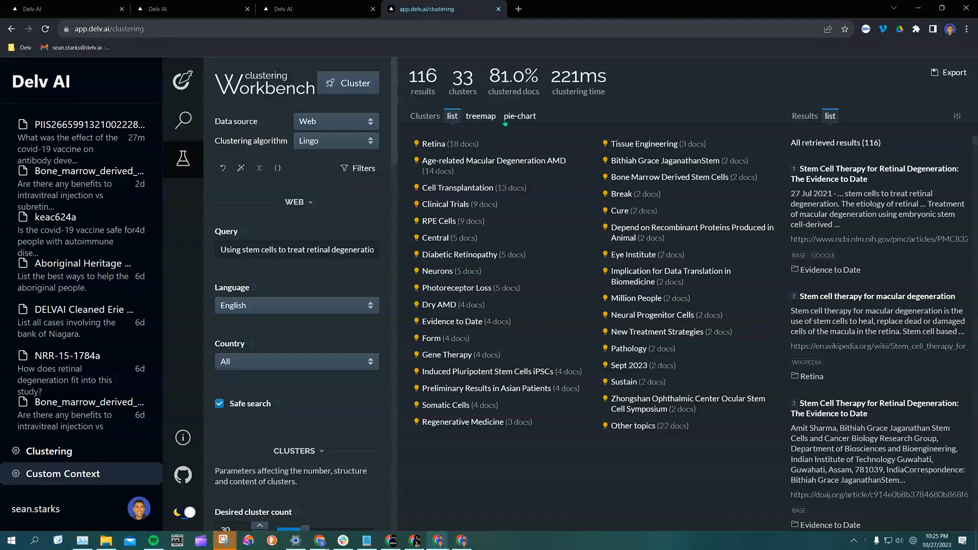
Show the Age-related Macular Degeneration slice in the pie chart and open its iPSC article
{"action": "left_click", "coordinate": [519, 116]}
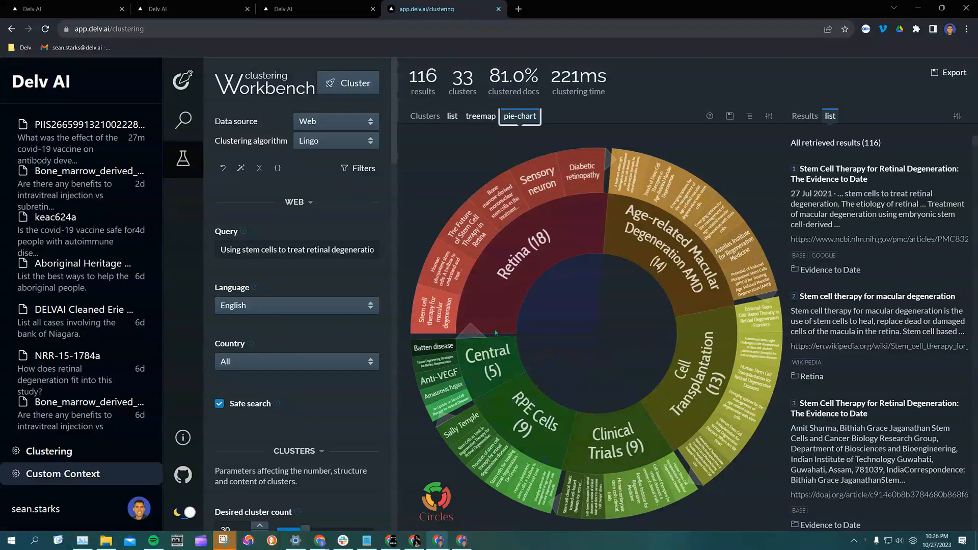
{"action": "mouse_move", "coordinate": [511, 287]}
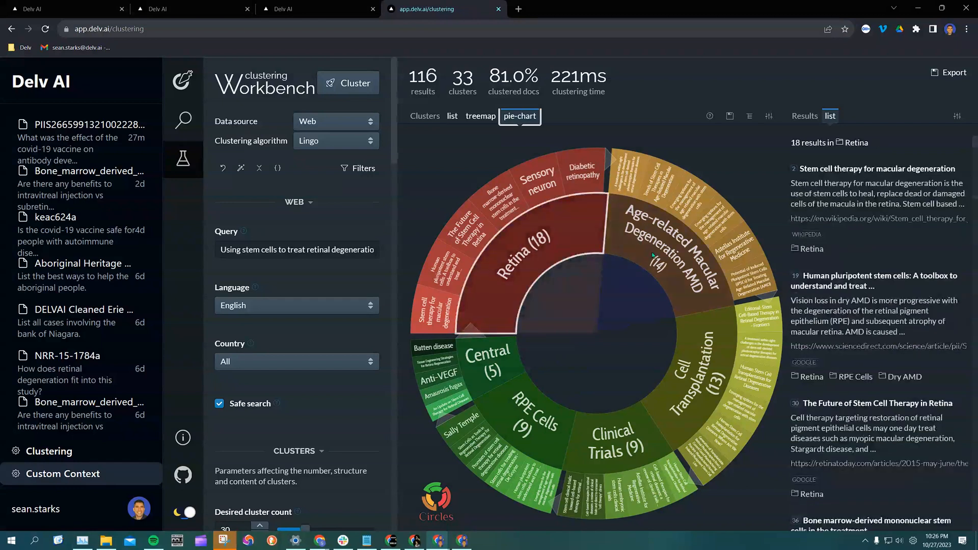
{"action": "left_click", "coordinate": [670, 244]}
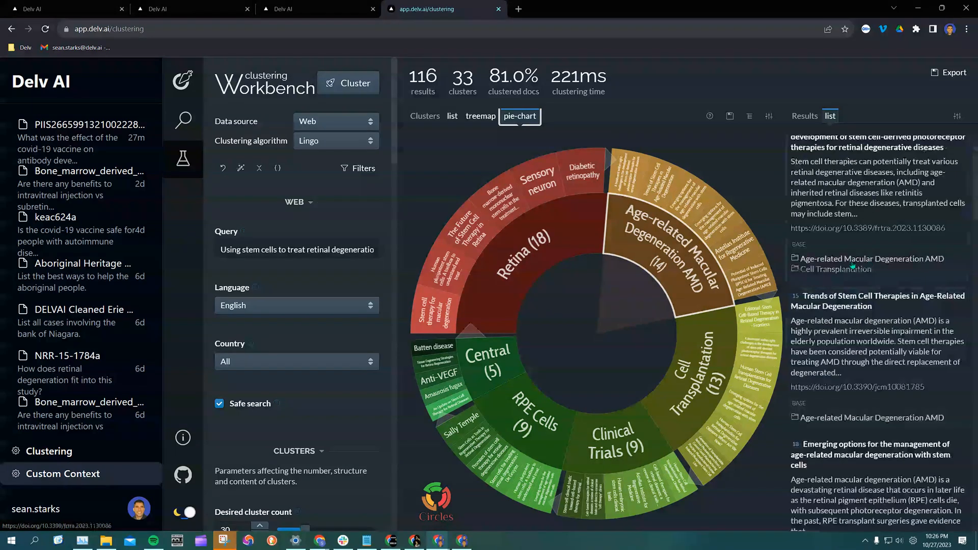
{"action": "scroll", "scroll_direction": "down", "scroll_amount": 3}
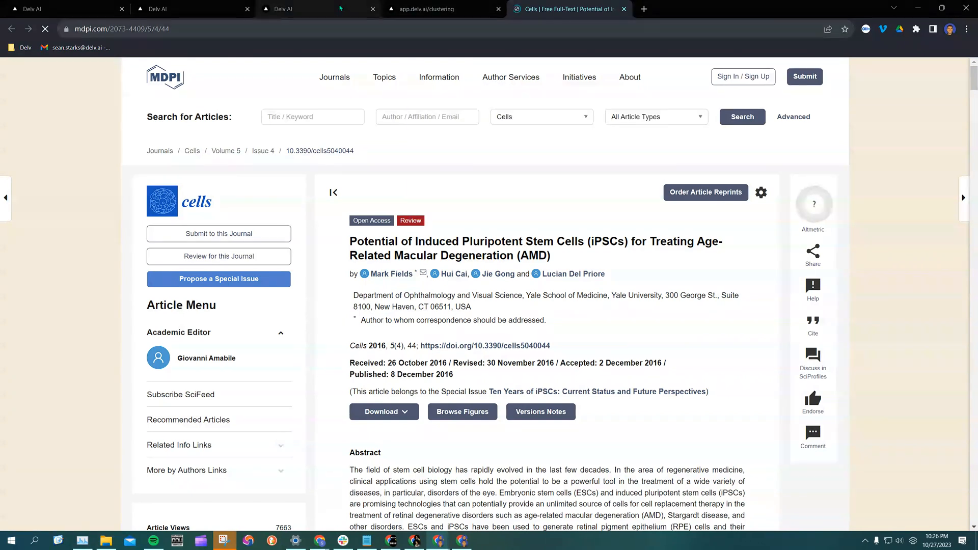
{"action": "left_click", "coordinate": [318, 9]}
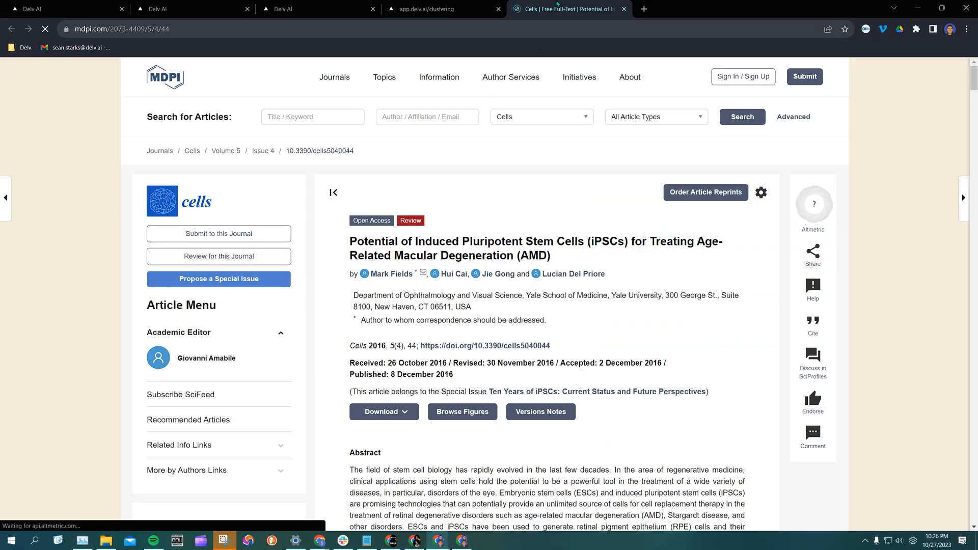
Go back to the app.delv.ai/clustering tab and pick the treemap view
{"action": "left_click", "coordinate": [444, 9]}
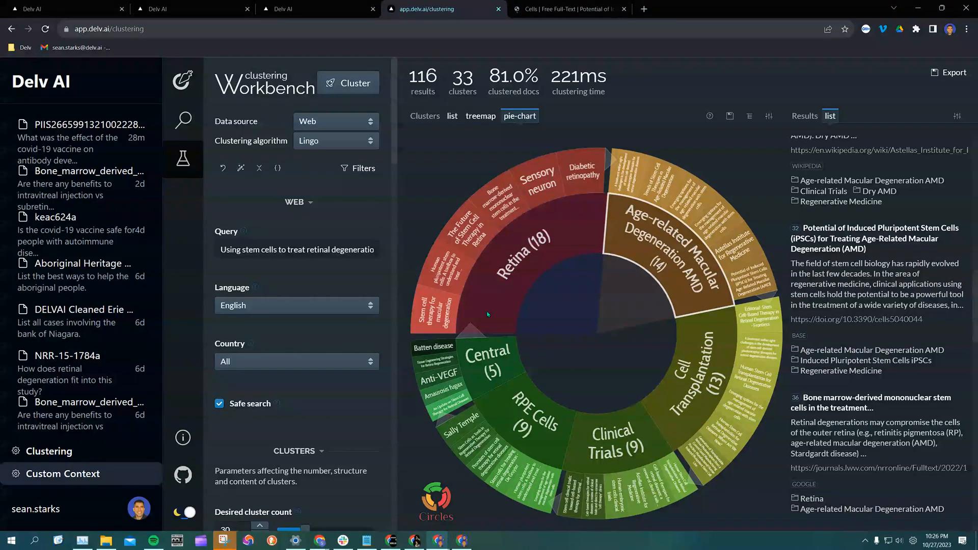
{"action": "mouse_move", "coordinate": [557, 236]}
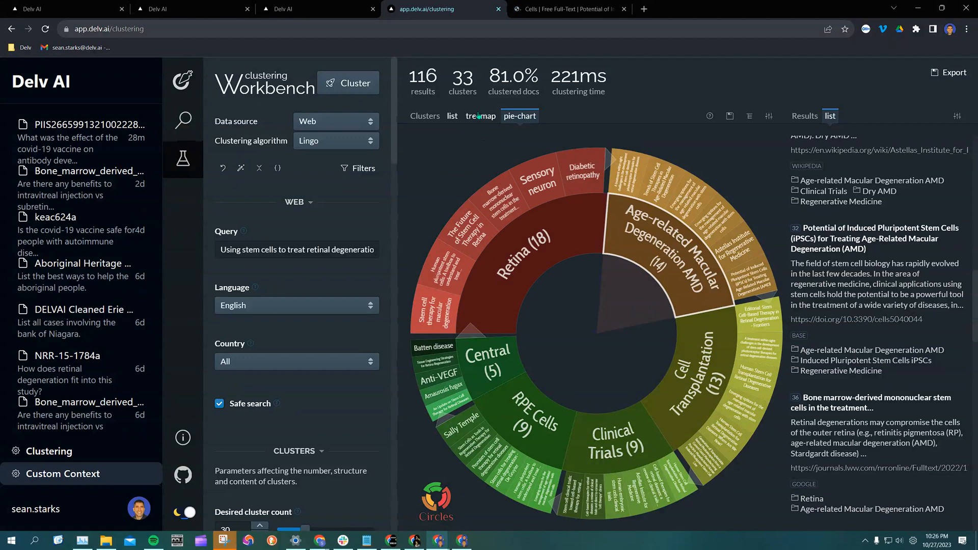
{"action": "left_click", "coordinate": [480, 116]}
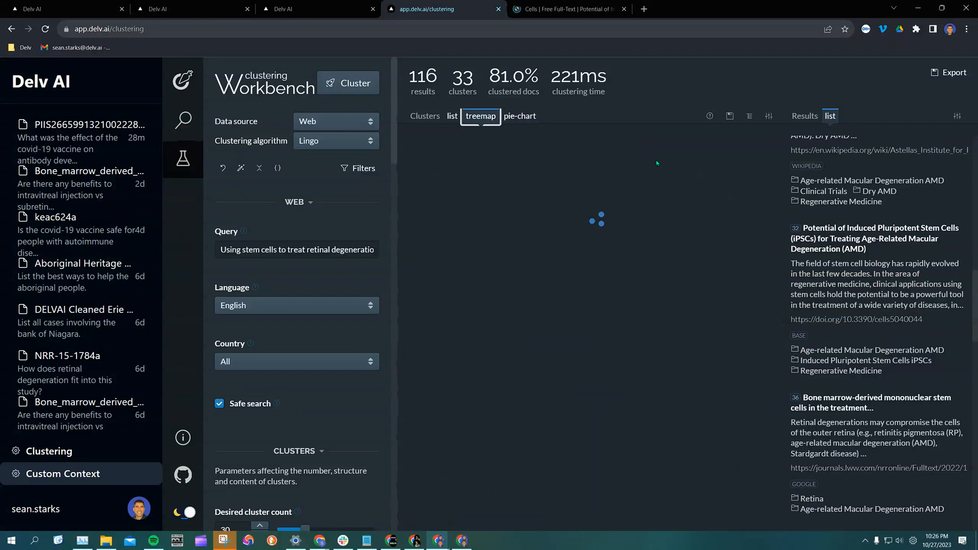
Select the nine-article Clinical Trials cluster in the treemap, then view it as list and pie chart
{"action": "left_click", "coordinate": [480, 116]}
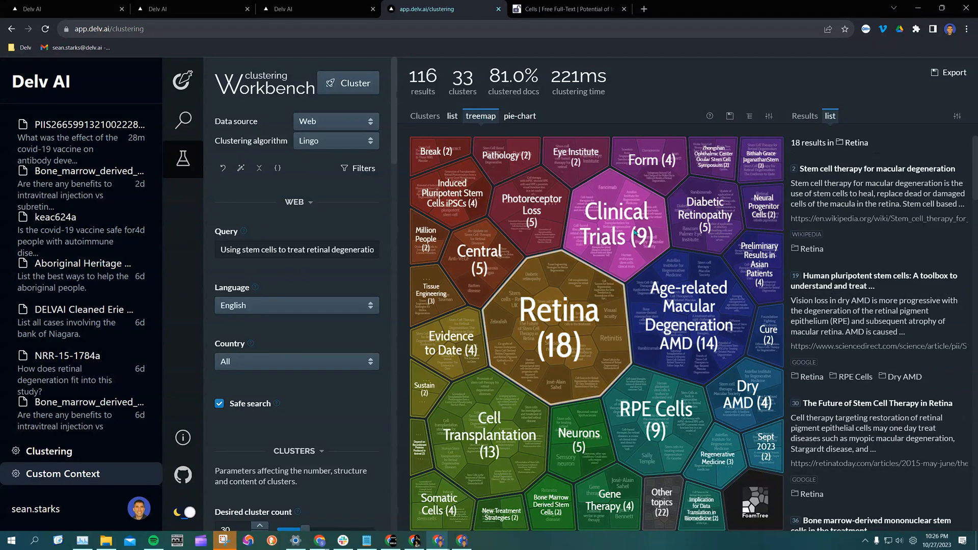
{"action": "left_click", "coordinate": [616, 225]}
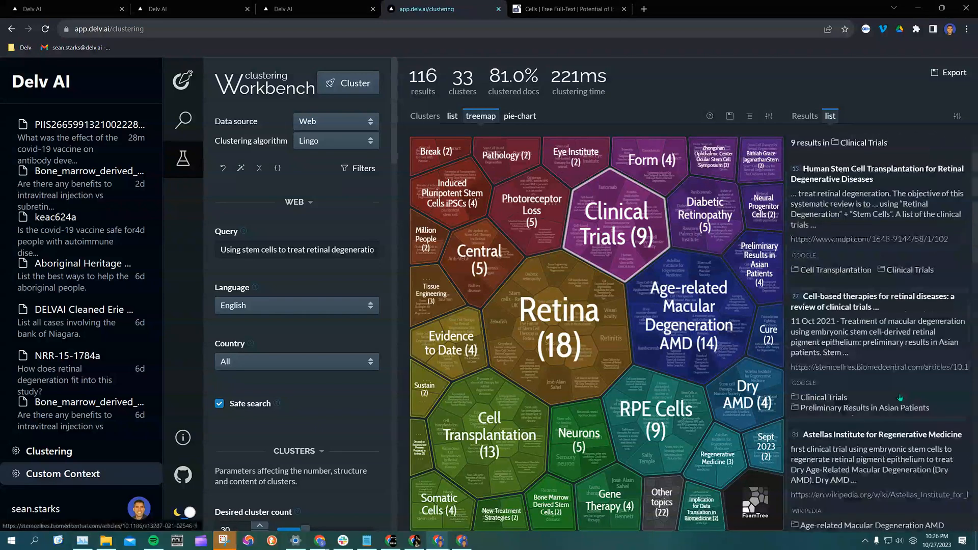
{"action": "left_click", "coordinate": [451, 116]}
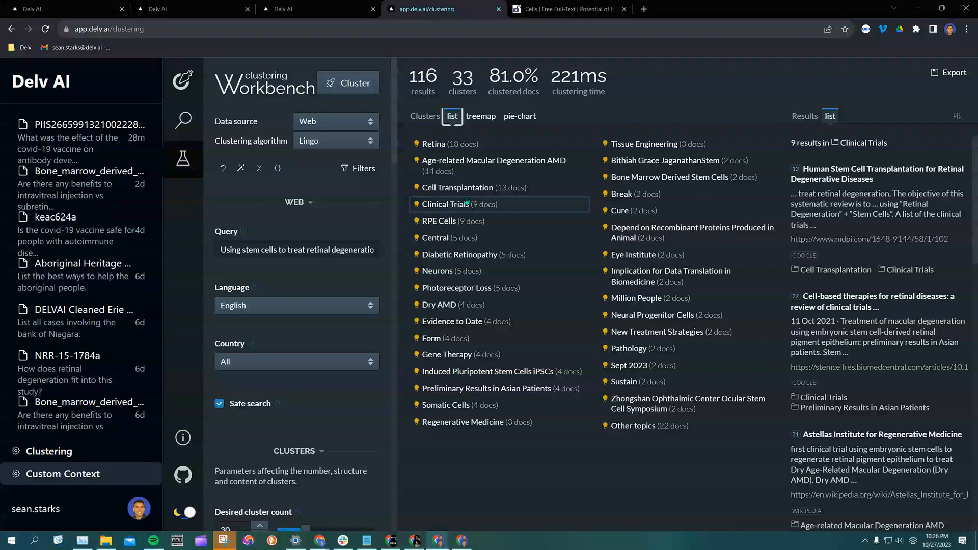
{"action": "left_click", "coordinate": [518, 116]}
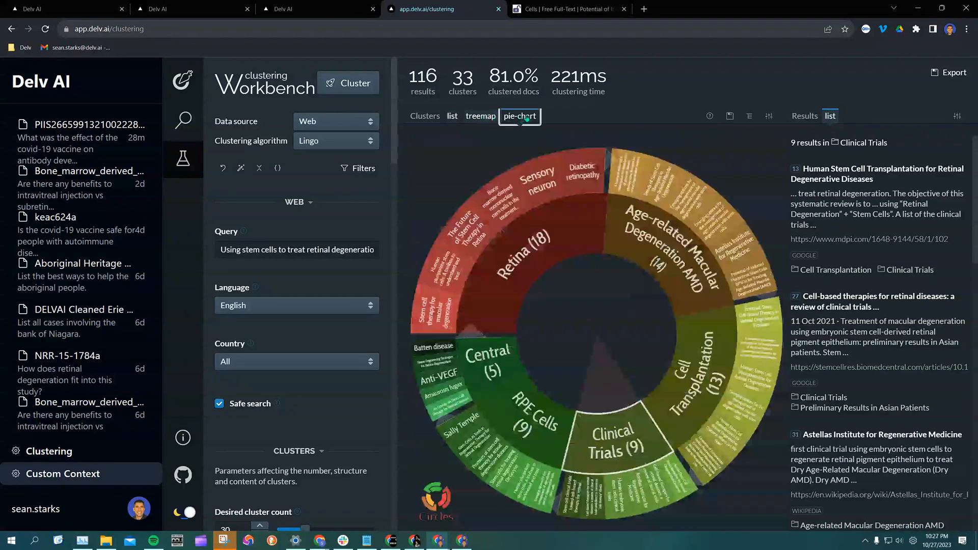